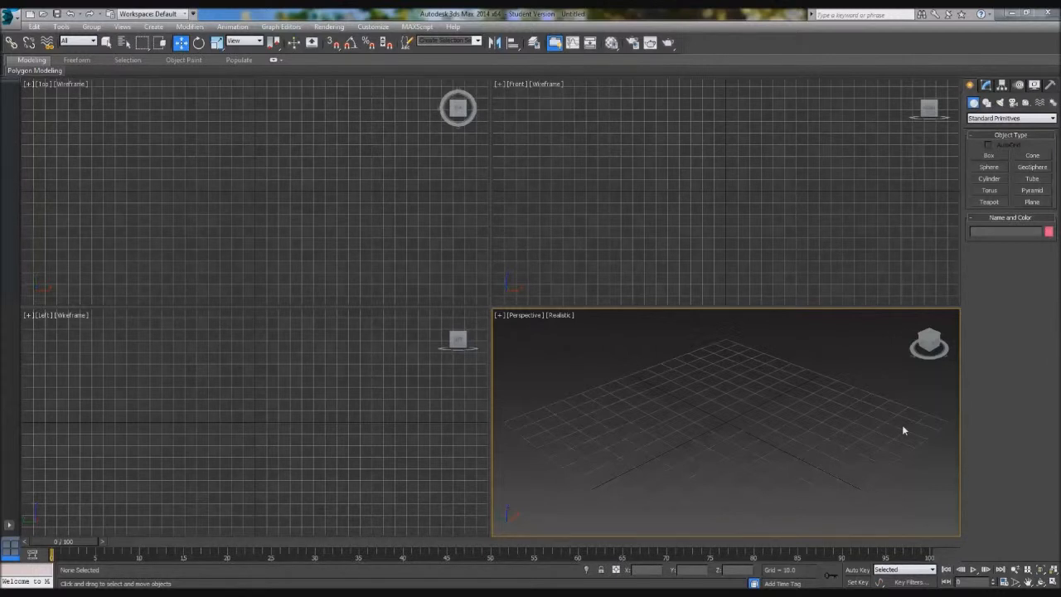
mouse_move(711, 457)
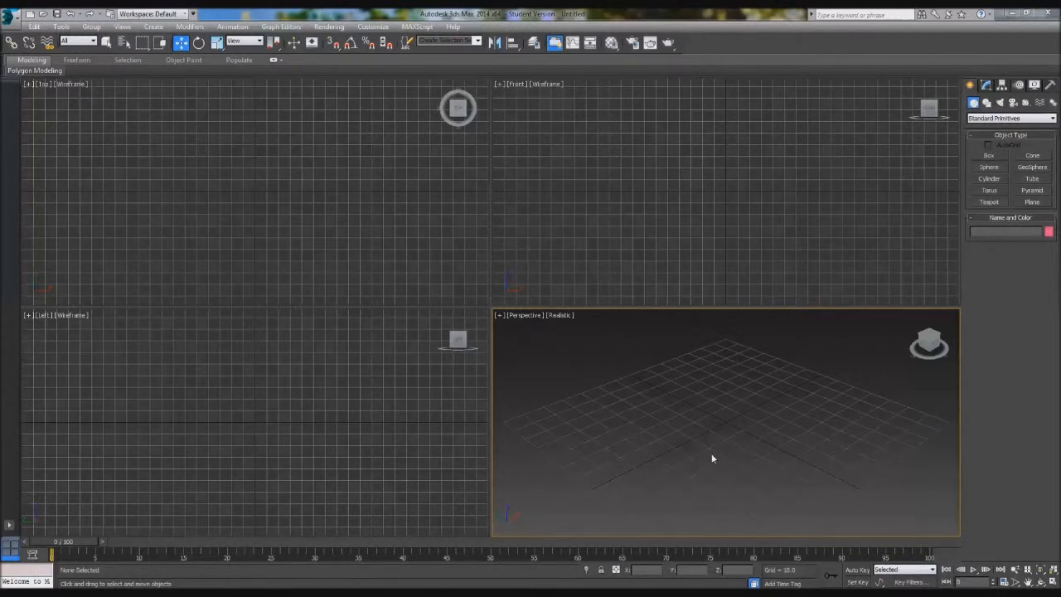
mouse_move(425, 320)
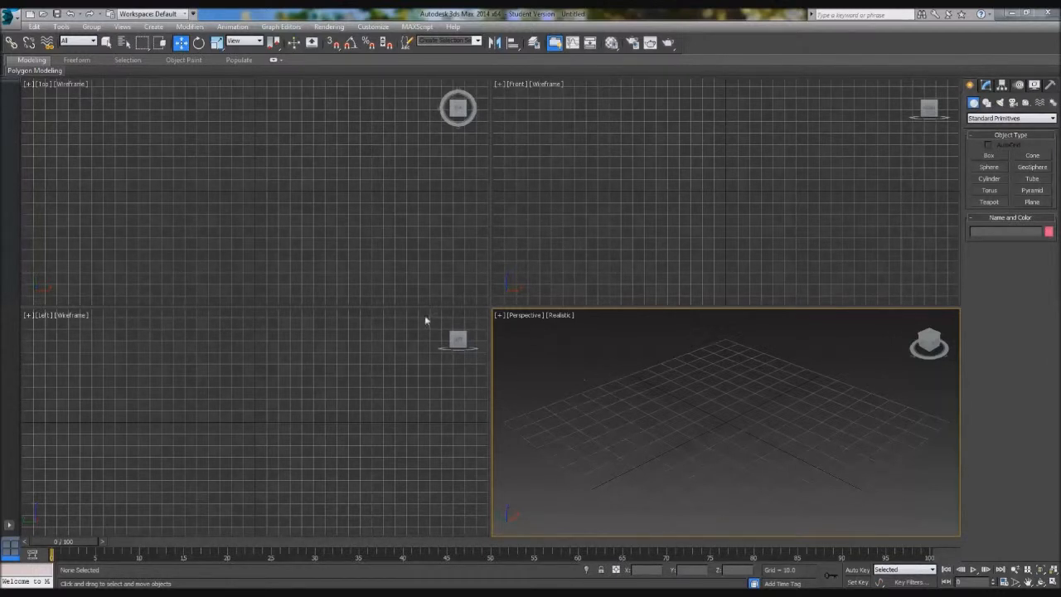
Step: Maximize the Top viewport with Alt+W and show the Splines shape category in the Create panel
key("alt+w")
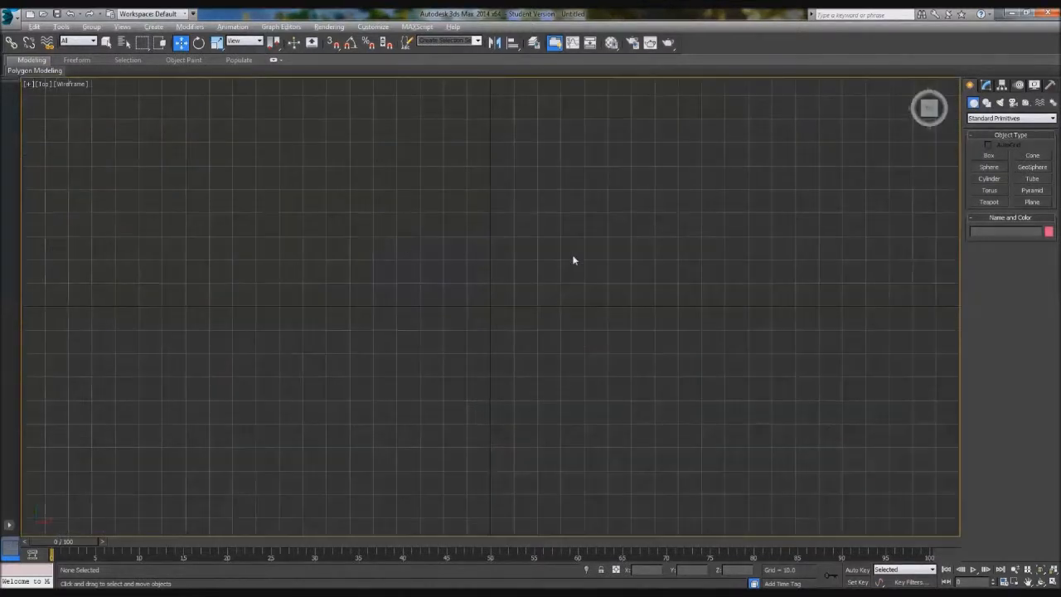
left_click(984, 102)
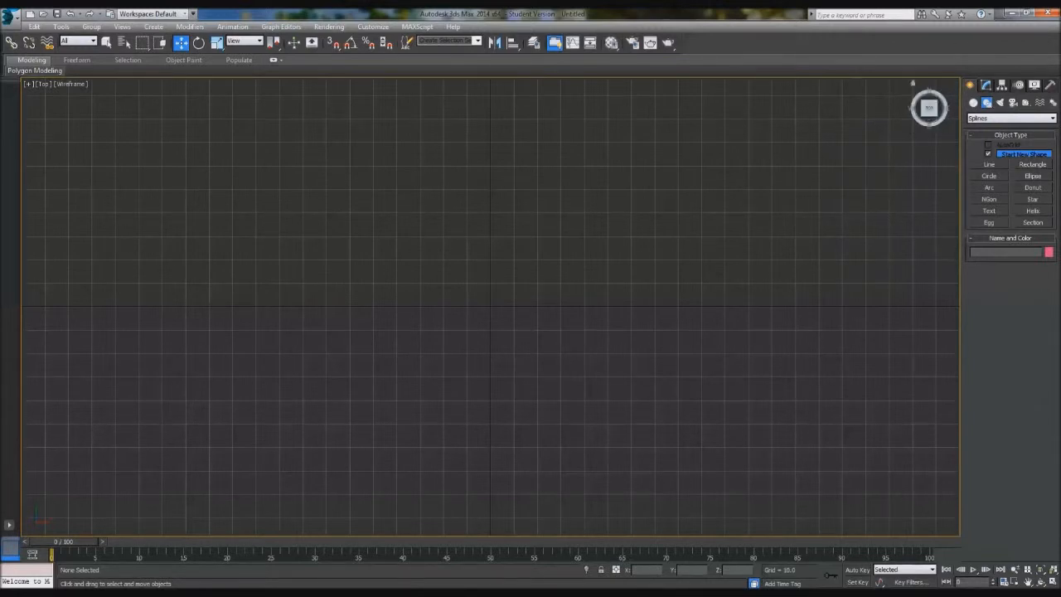
Step: Draw a long freehand Line with several points, then start the Donut and Arc shapes in the Top view
left_click(987, 164)
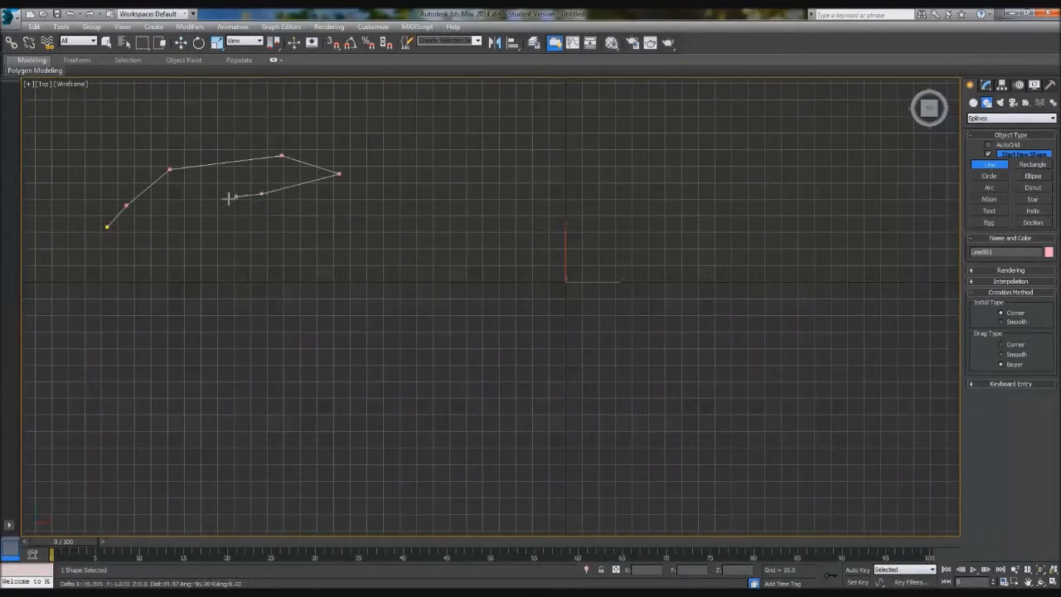
left_click(295, 323)
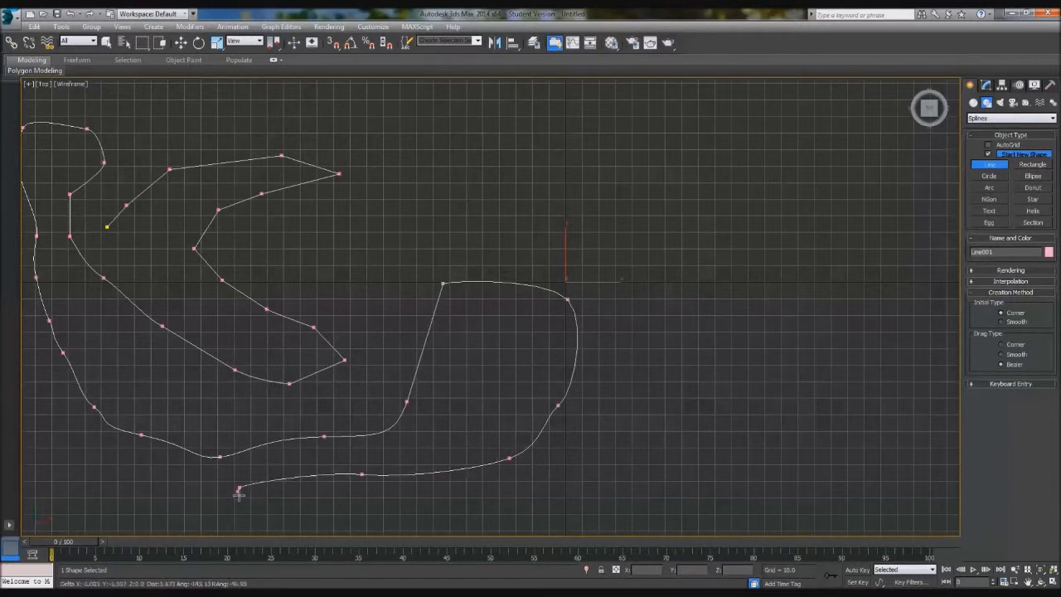
left_click(661, 176)
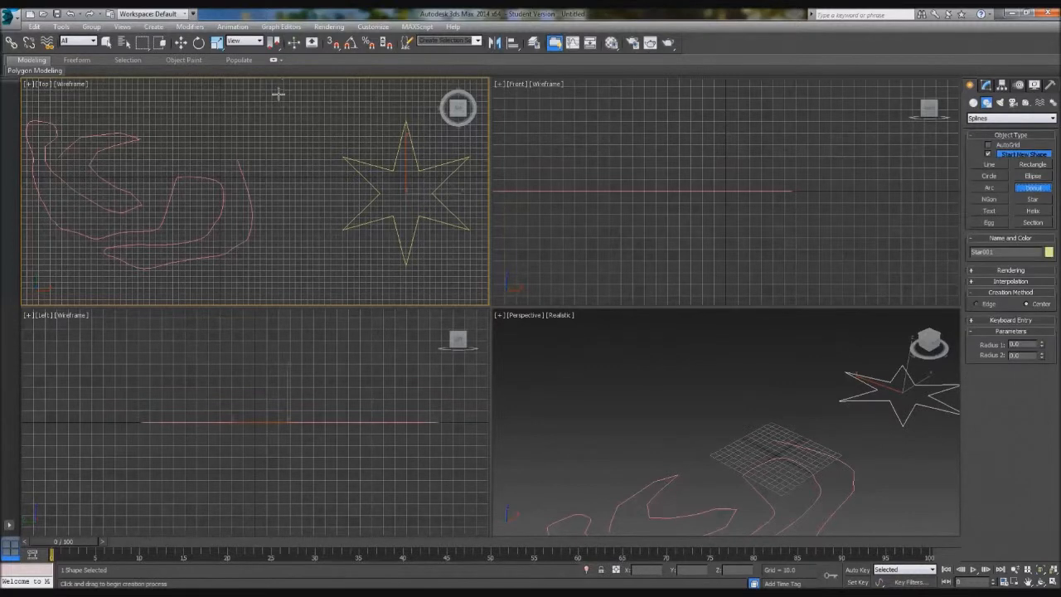
left_click(1032, 187)
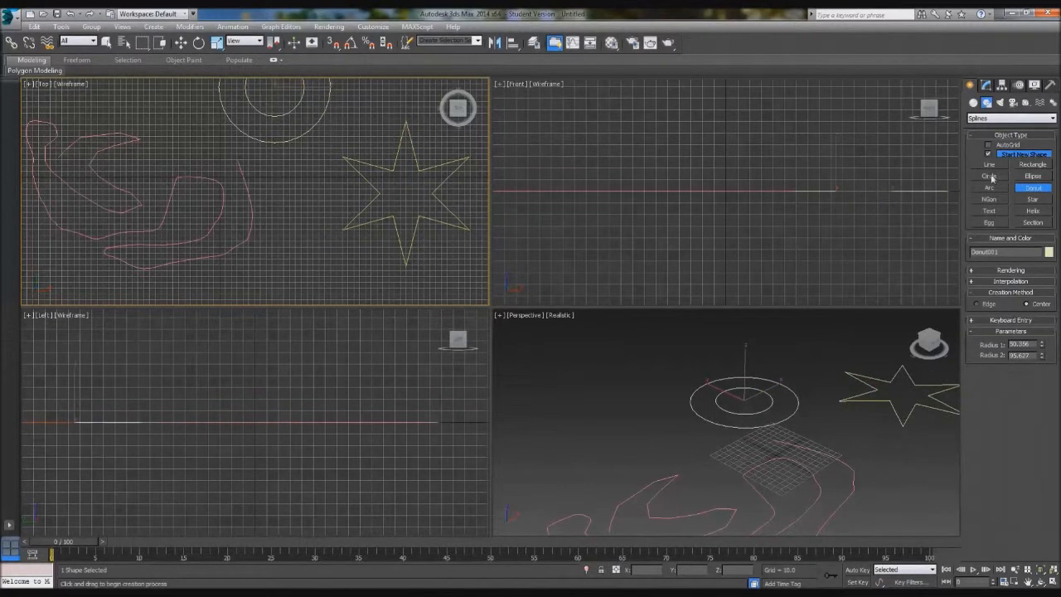
left_click(988, 186)
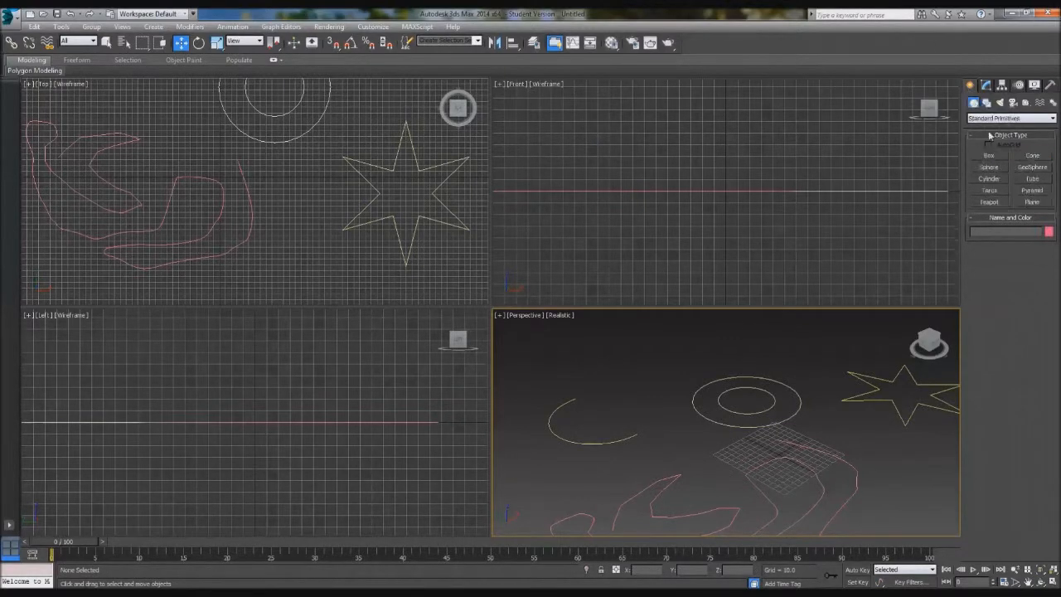
Step: Create a Box at the donut's centre, give it height as a tall post, and convert it to Editable Poly
left_click(988, 155)
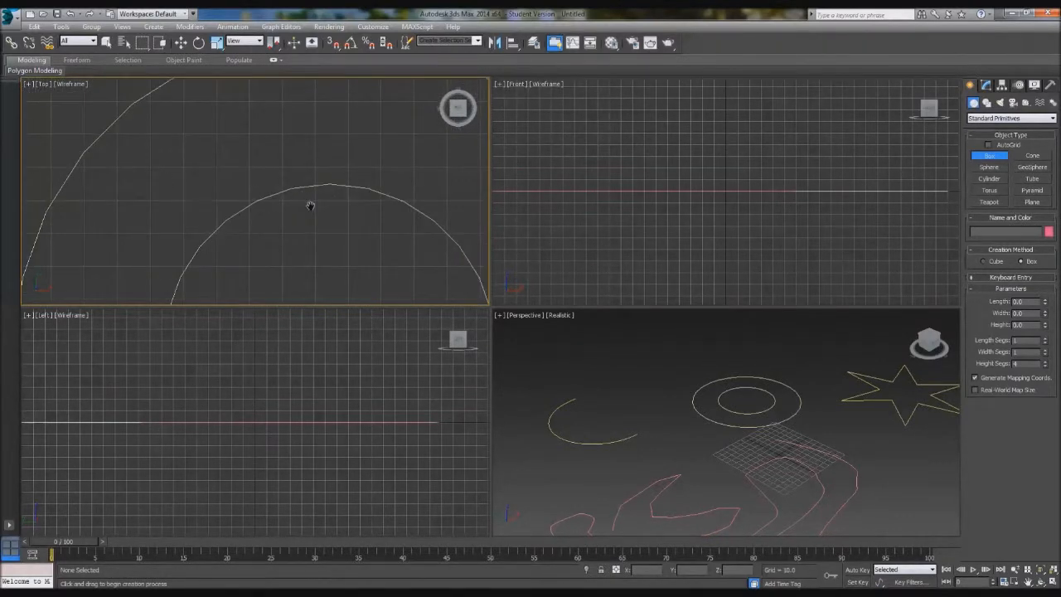
left_click_drag(249, 207, 328, 216)
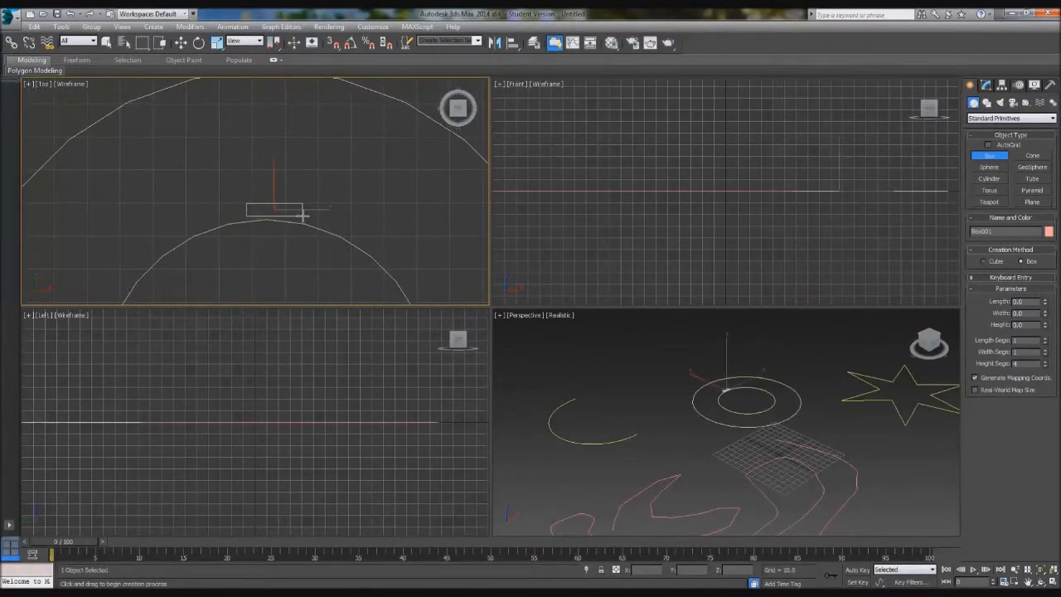
left_click_drag(273, 212, 324, 212)
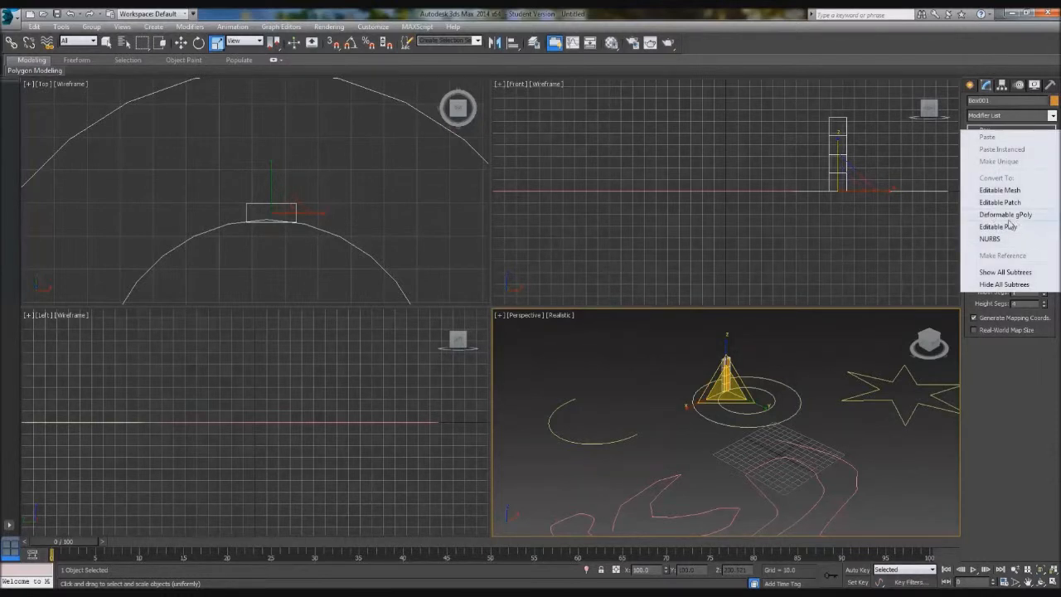
left_click(1001, 225)
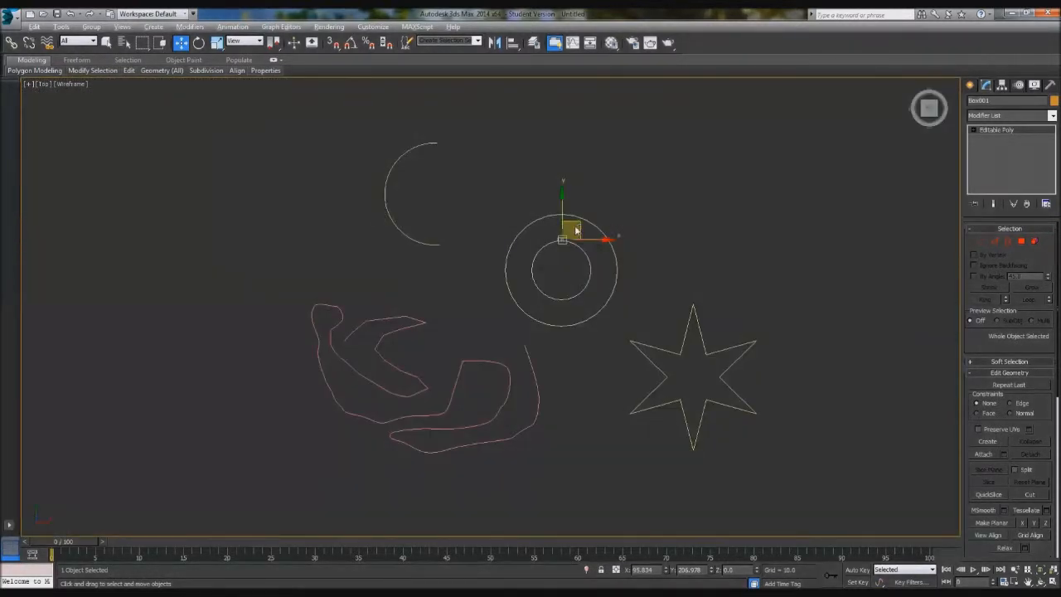
Step: Shift-drag clone copies of the post onto the freehand line and the star, confirming Copy in Clone Options
left_click_drag(572, 232, 324, 298)
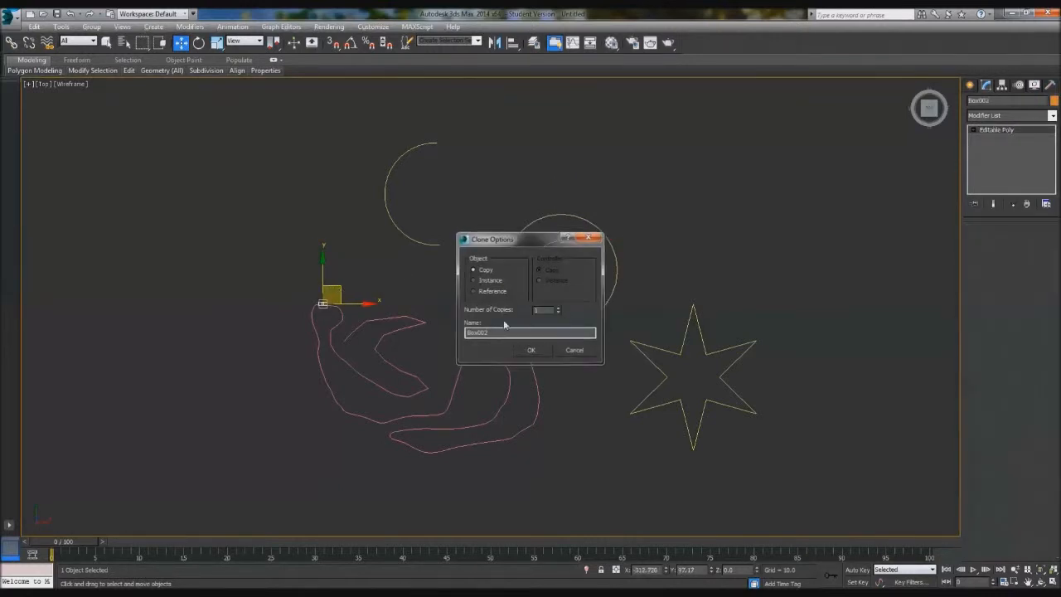
left_click(530, 348)
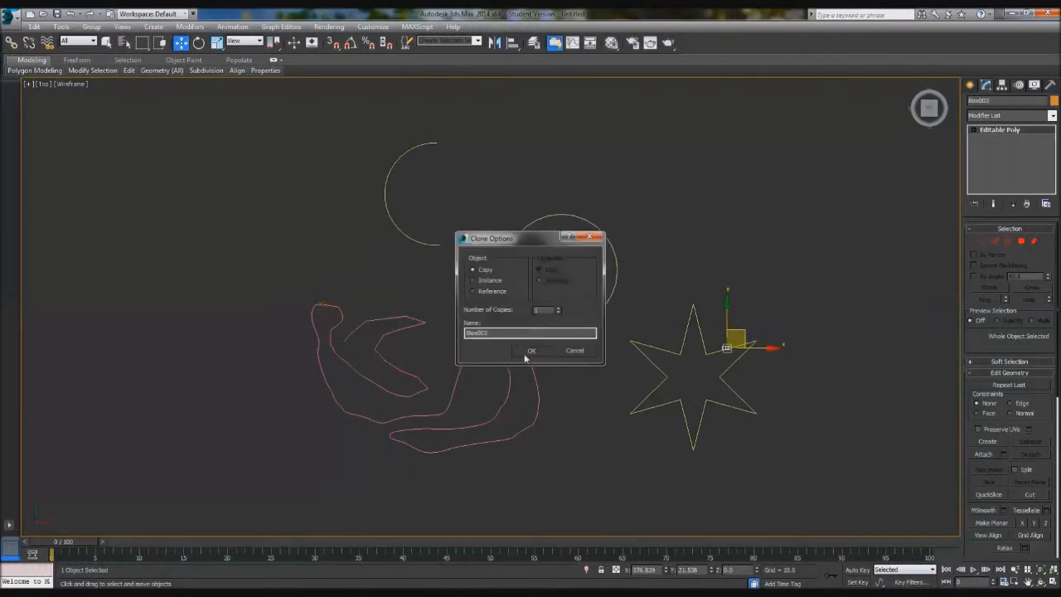
left_click(530, 350)
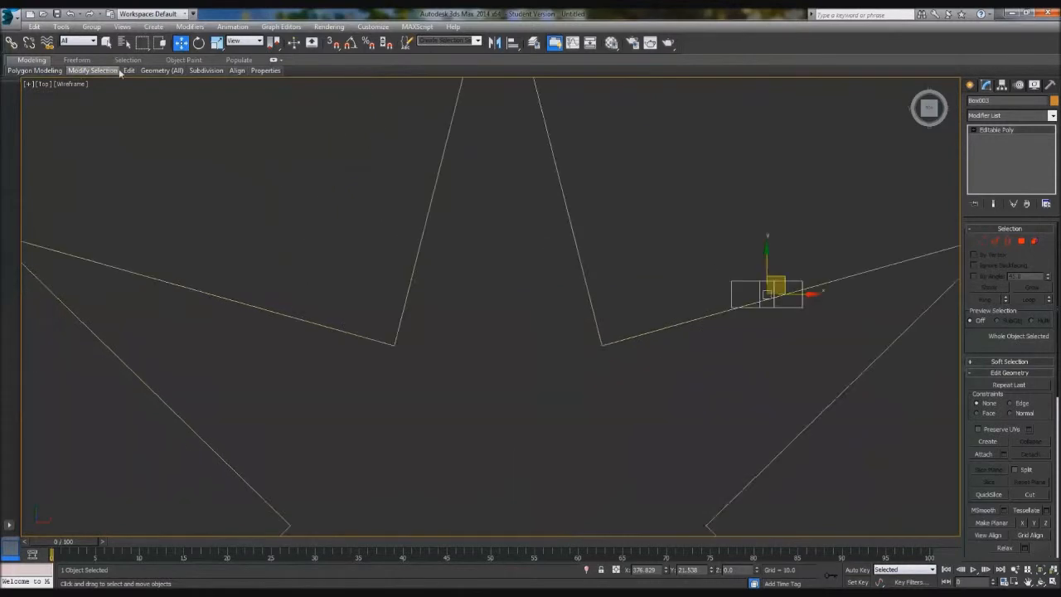
left_click(199, 42)
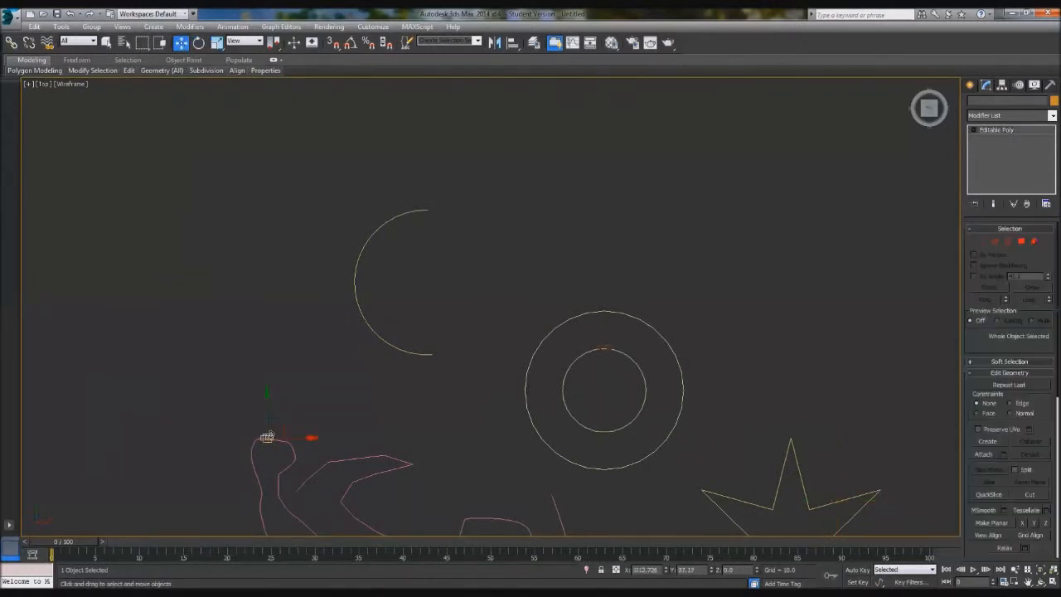
left_click_drag(268, 437, 418, 207)
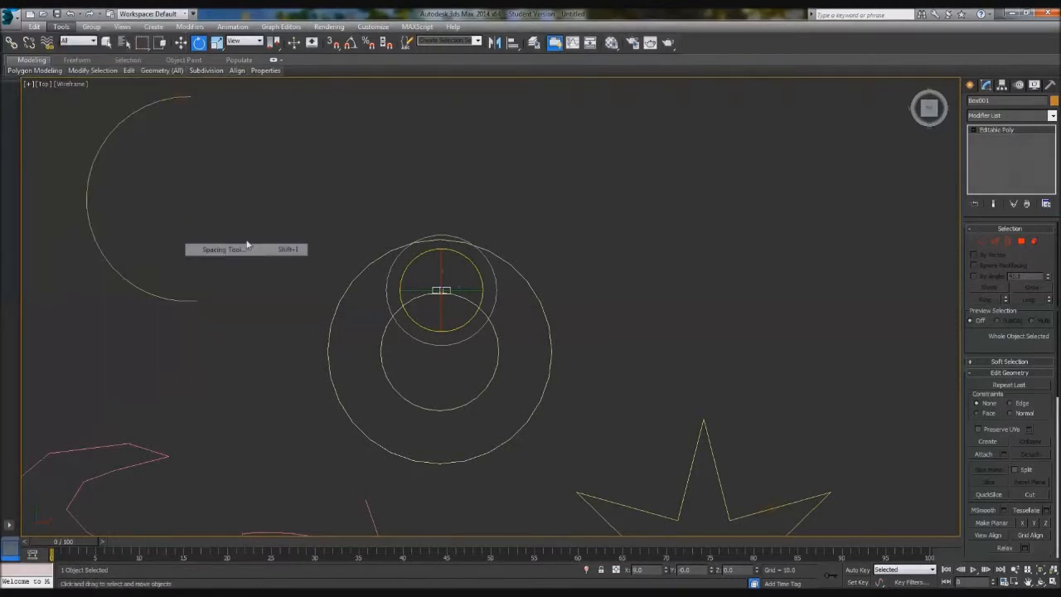
Step: Use the Spacing Tool with Pick Path on the donut circle to space post copies around it, then Apply and Close
left_click(222, 248)
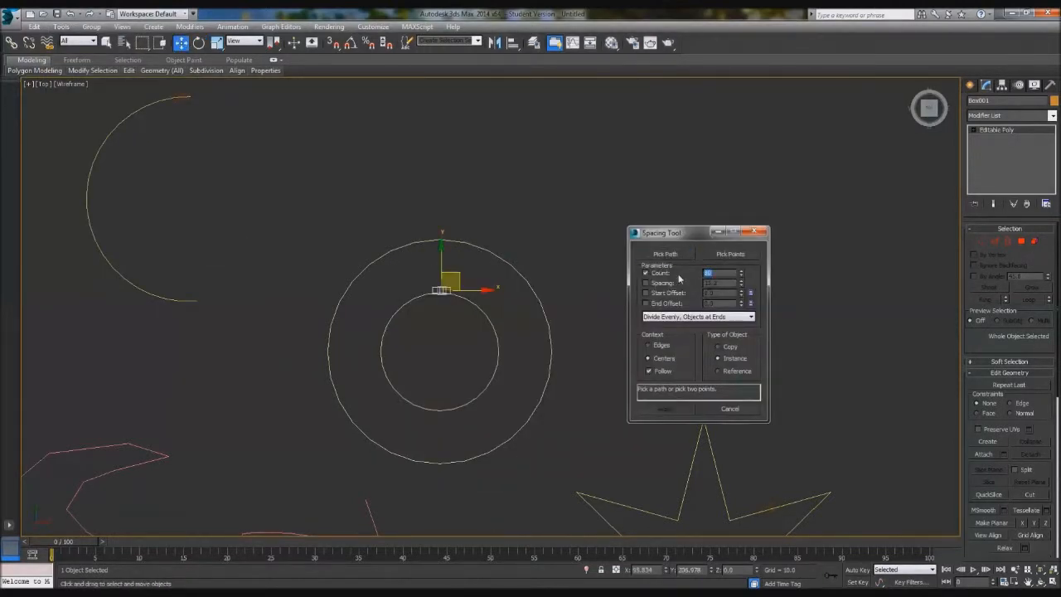
left_click(664, 254)
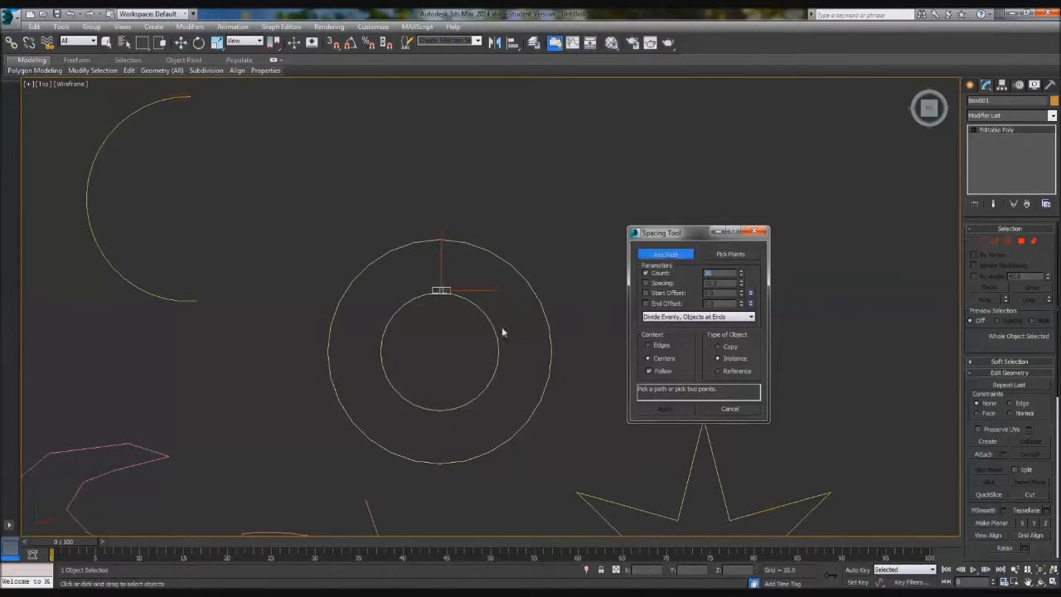
left_click(664, 254)
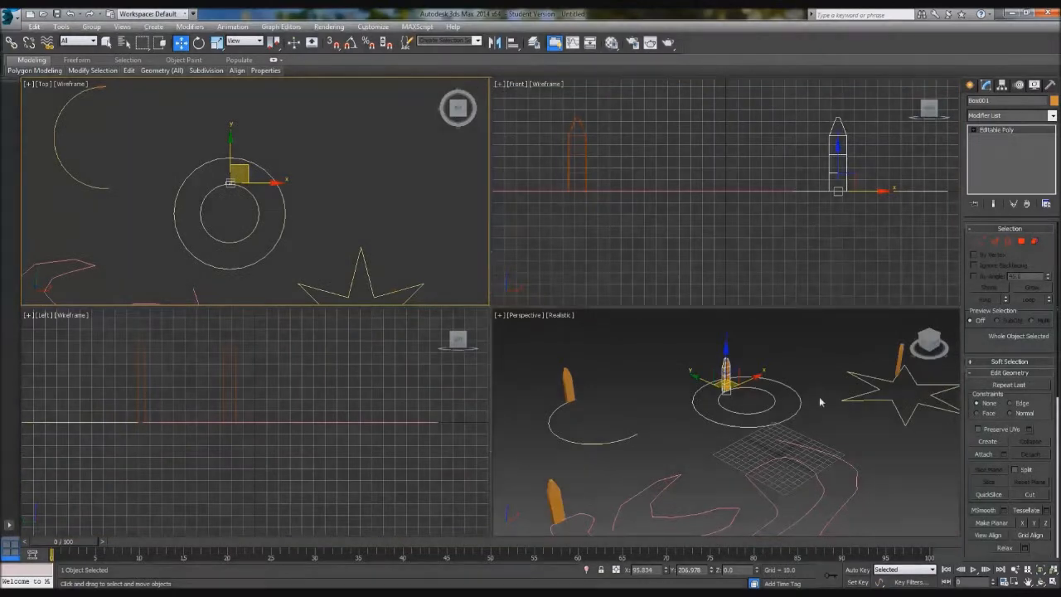
left_click(59, 27)
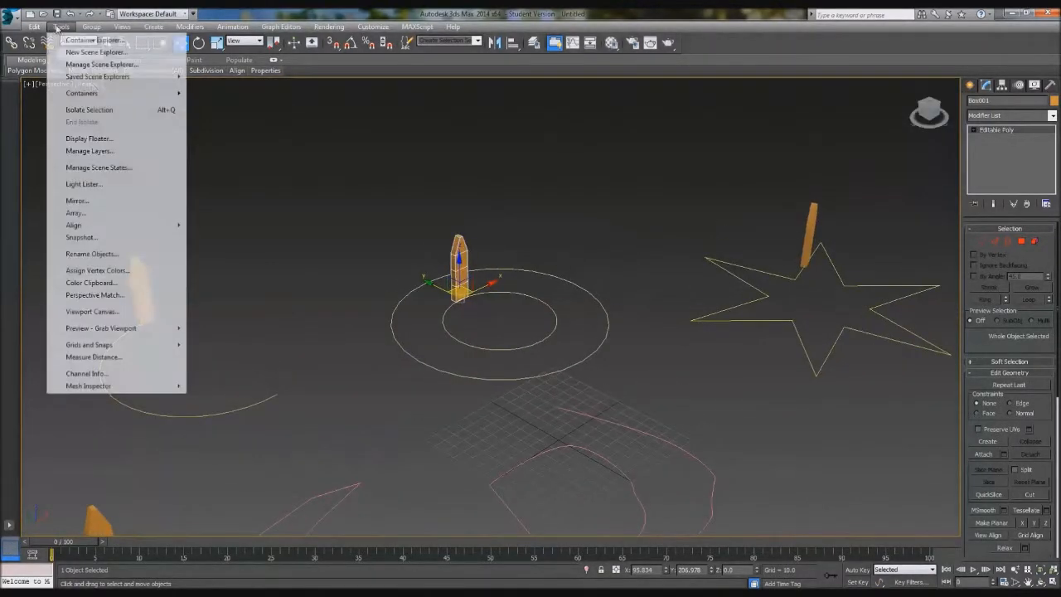
mouse_move(73, 225)
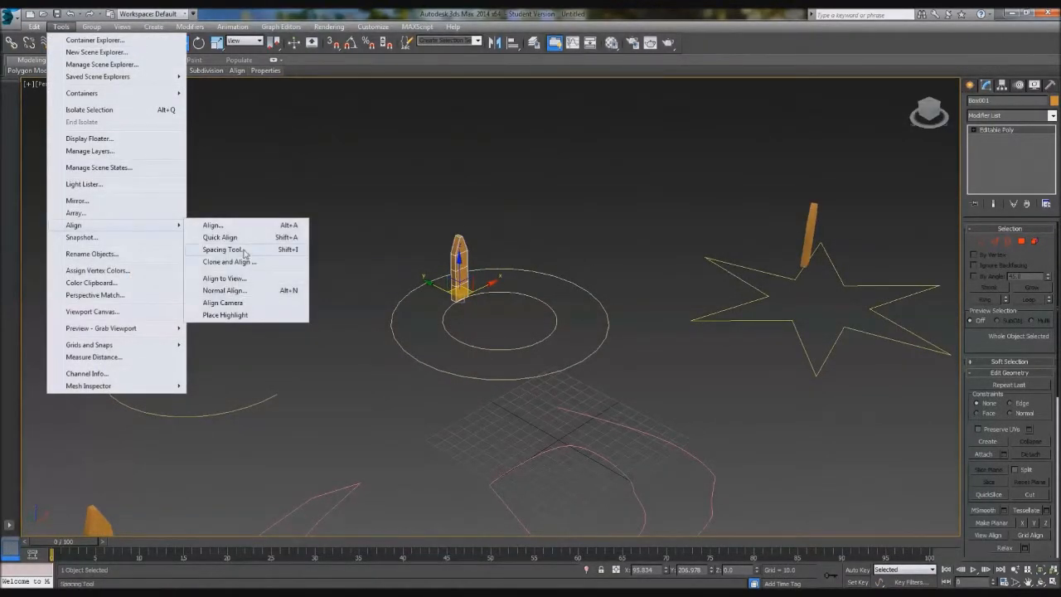
left_click(222, 248)
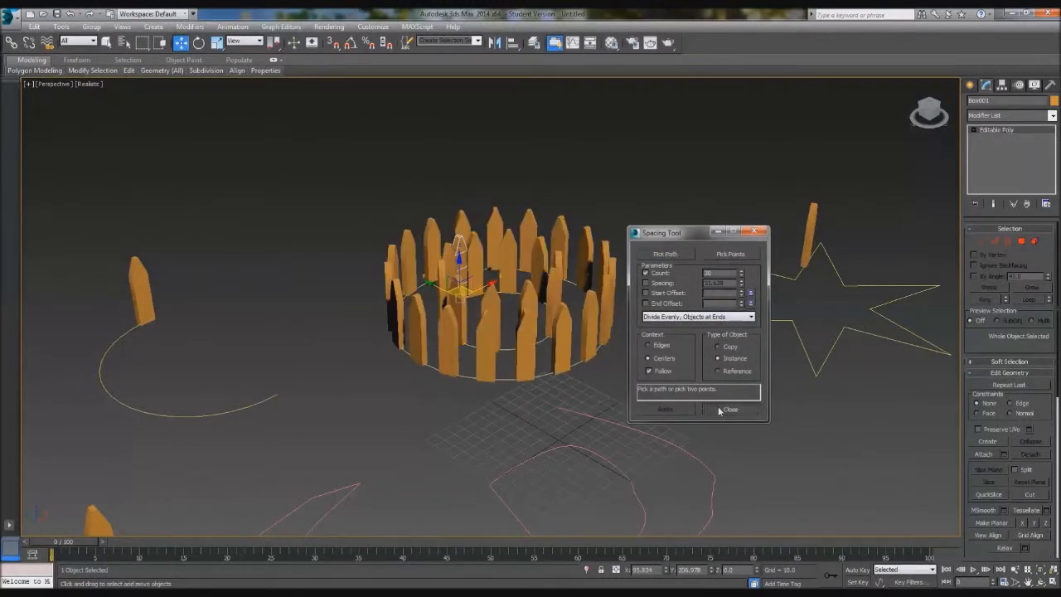
left_click(729, 407)
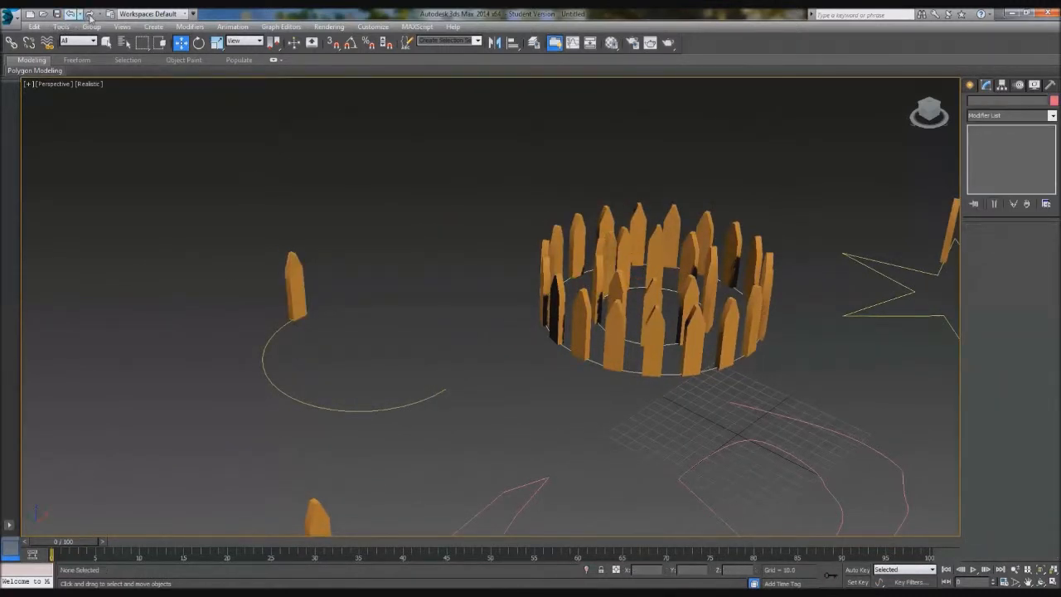
Step: Select the single post beside the arc and use Spacing Tool Pick Path to choose the arc
left_click(60, 27)
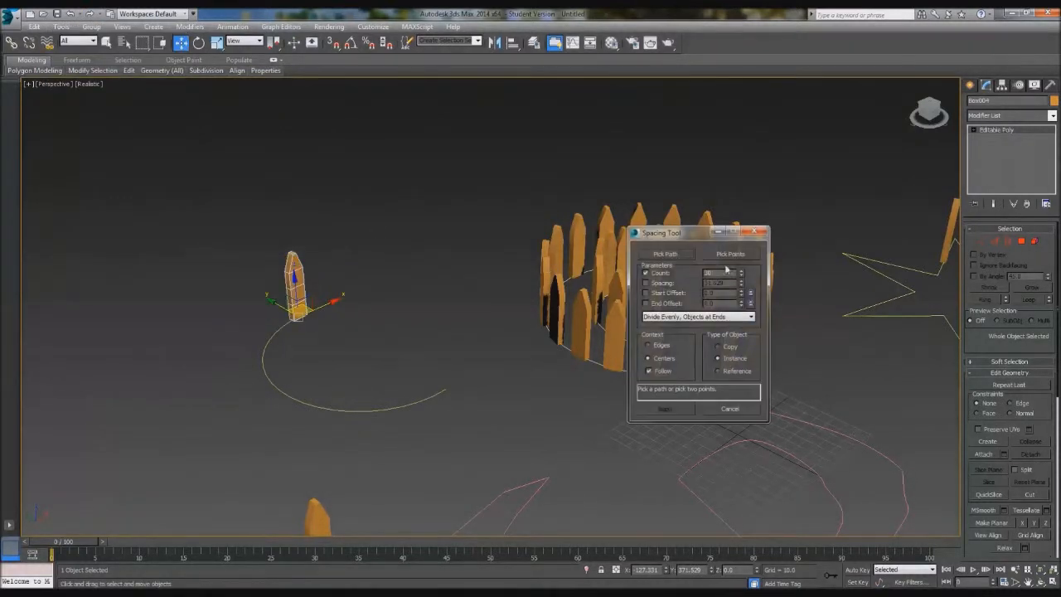
left_click(666, 254)
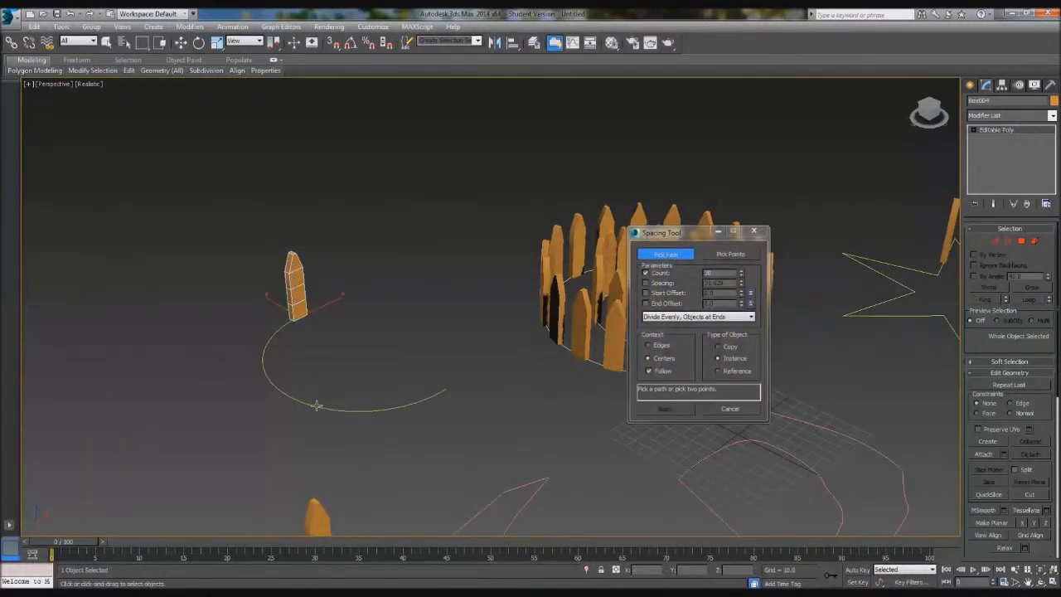
left_click(664, 253)
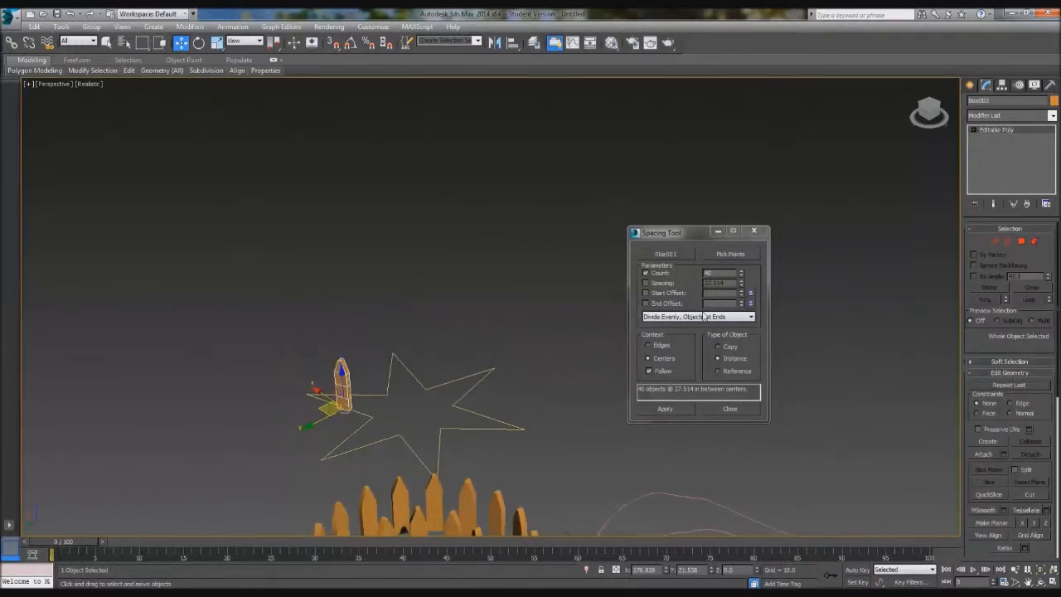
Step: Pick the star outline as the spacing path and apply the posts along it
left_click(663, 407)
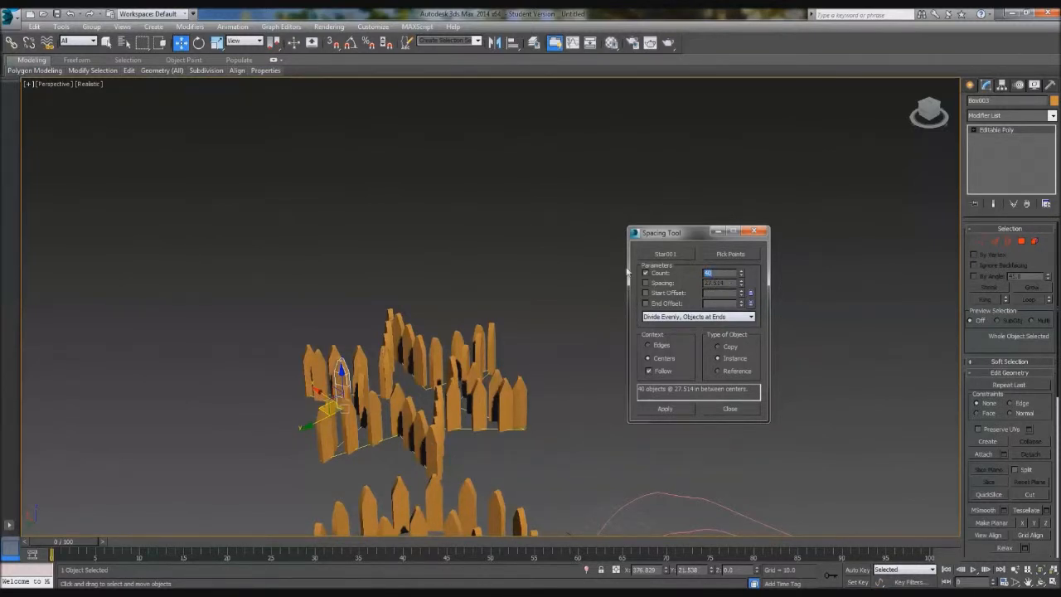
left_click(663, 408)
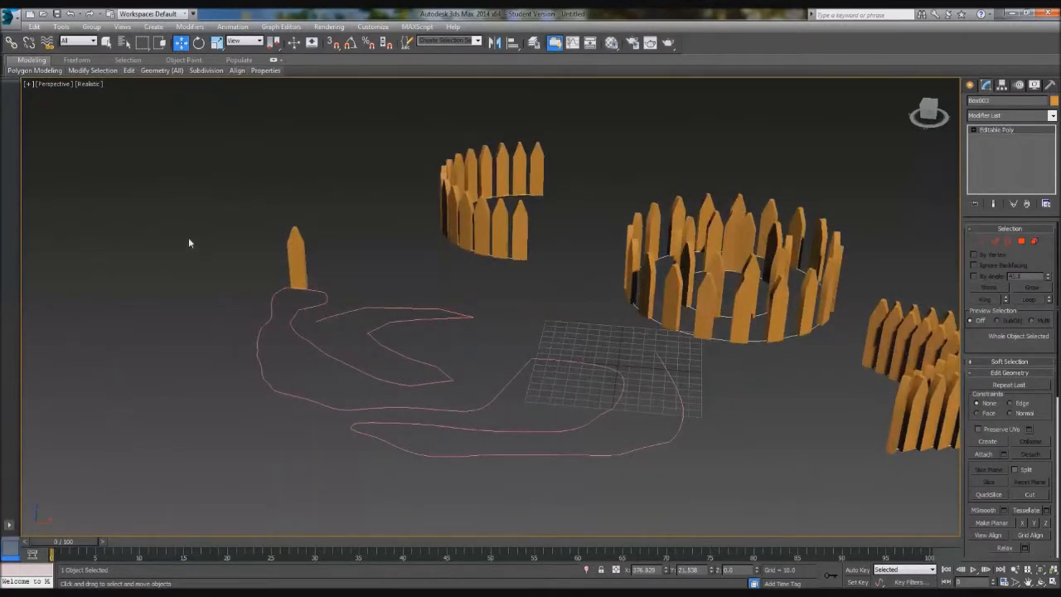
Step: Select the post by the freehand line and pick that line as the spacing path
left_click(60, 26)
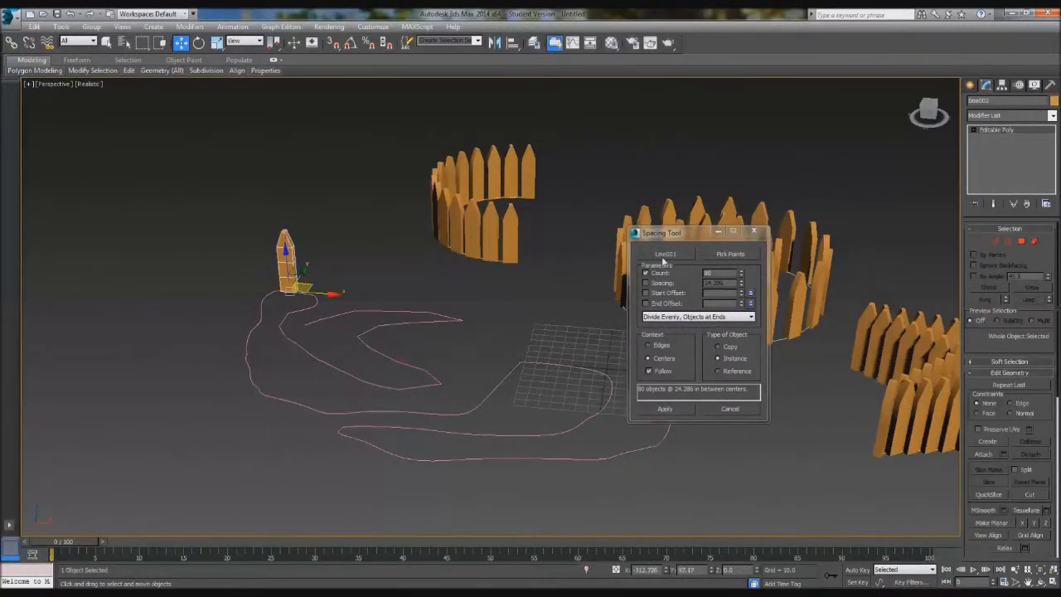
left_click(663, 408)
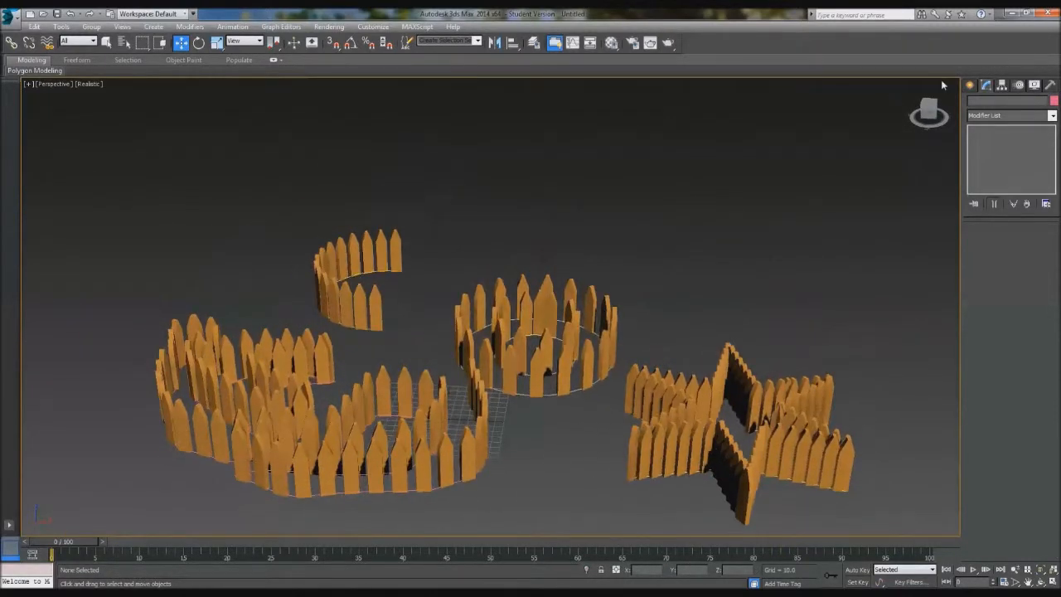
left_click(988, 103)
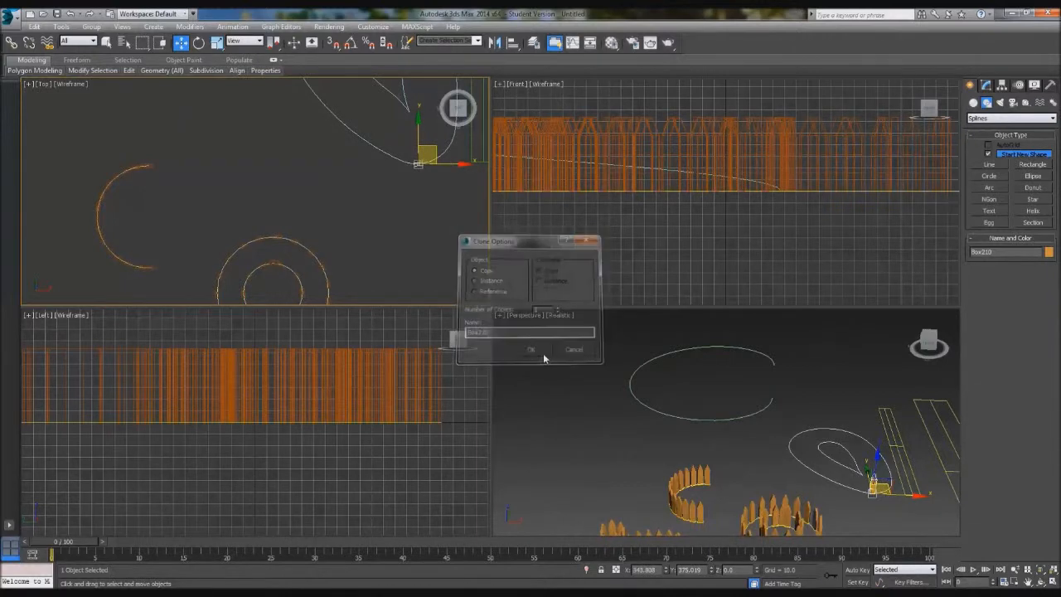
Step: Confirm a Copy clone of the post for the helix and bring up the Tools menu
left_click(531, 348)
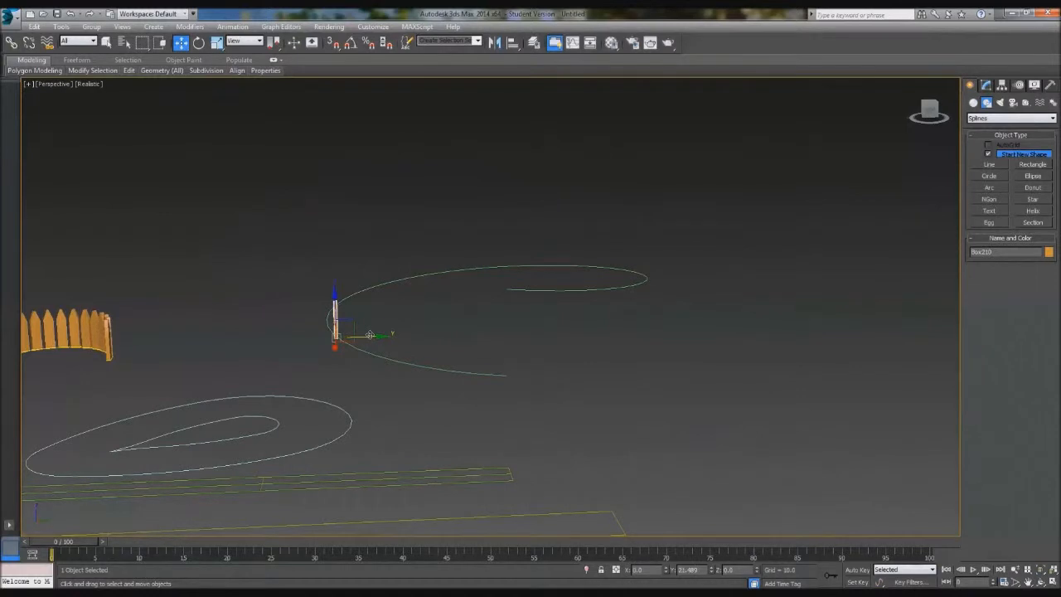
left_click(60, 26)
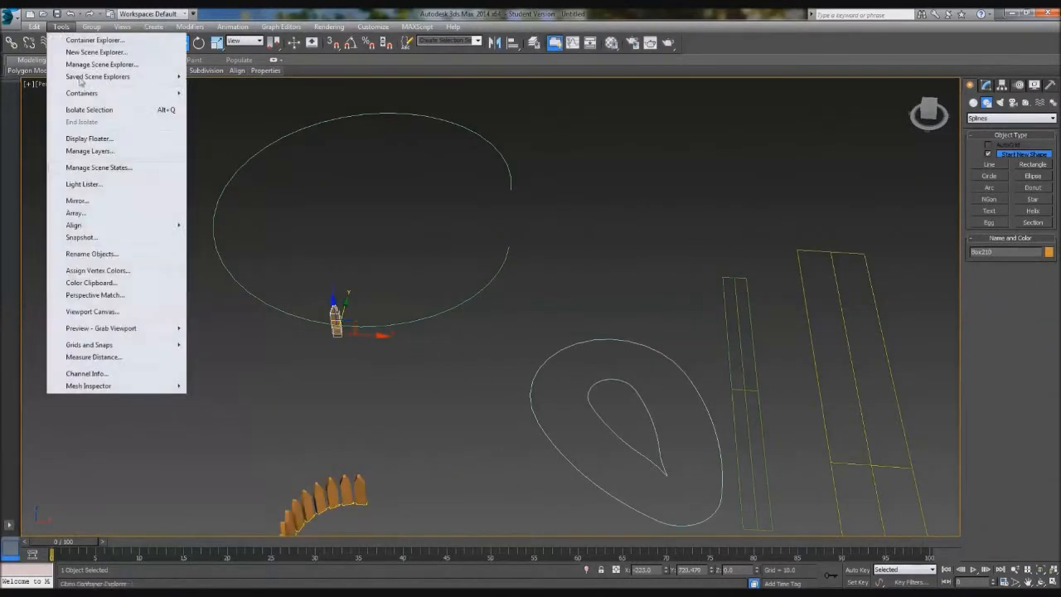